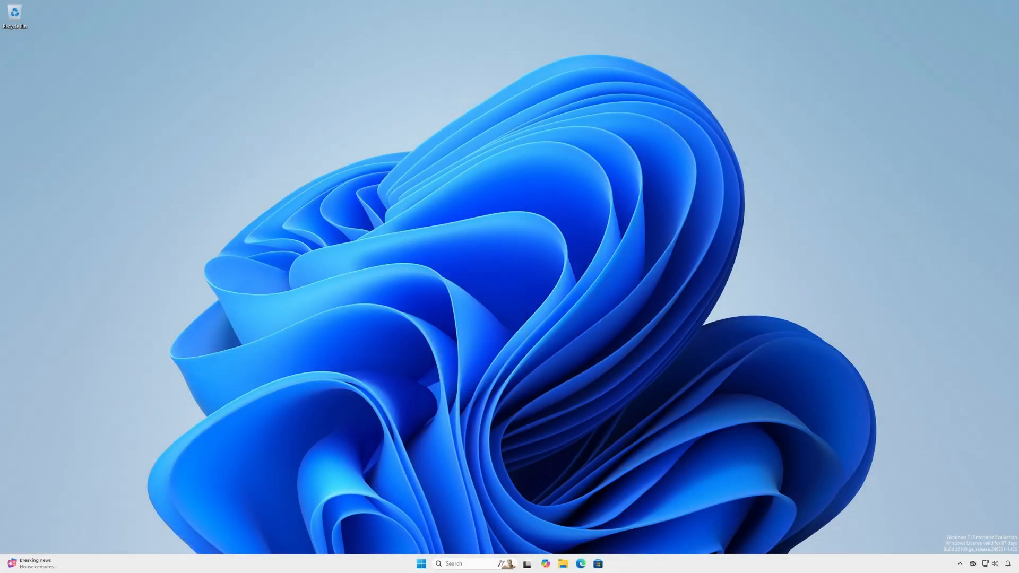
Step: Launch Windows Sandbox from taskbar search and view the System settings page inside it
{"action": "type", "text": "windows sandbox"}
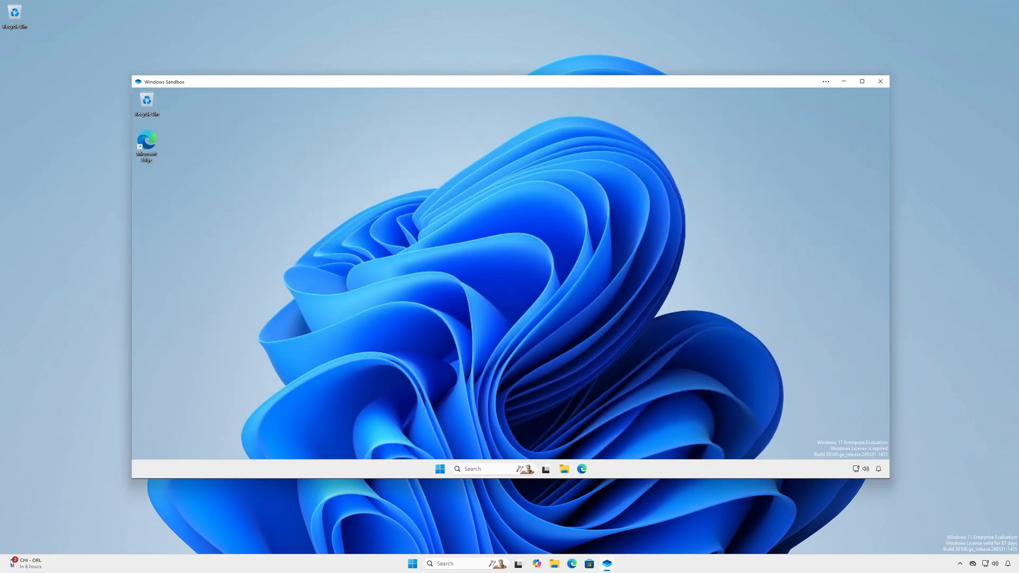
{"action": "left_click", "coordinate": [439, 469]}
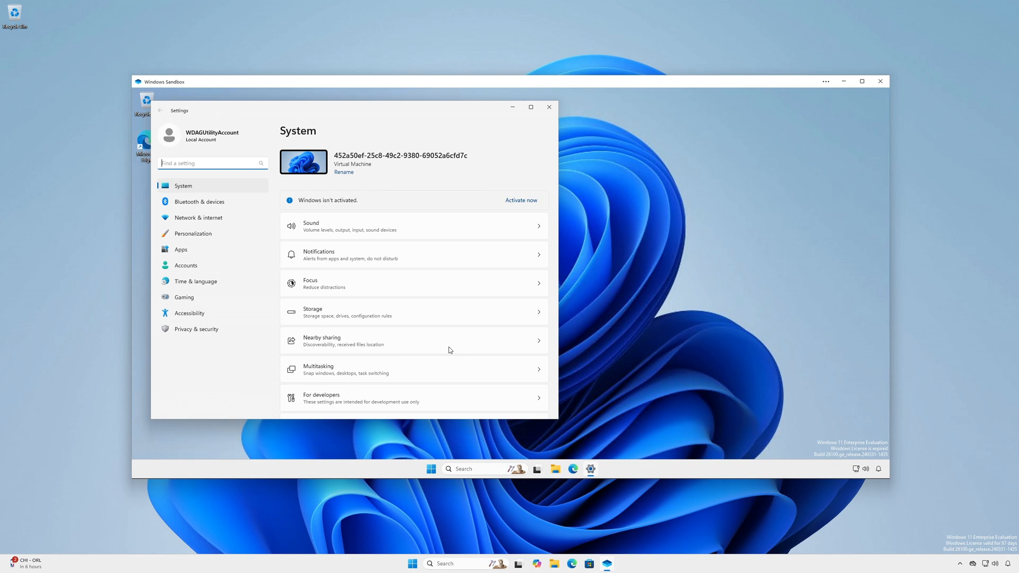
{"action": "left_click", "coordinate": [548, 106]}
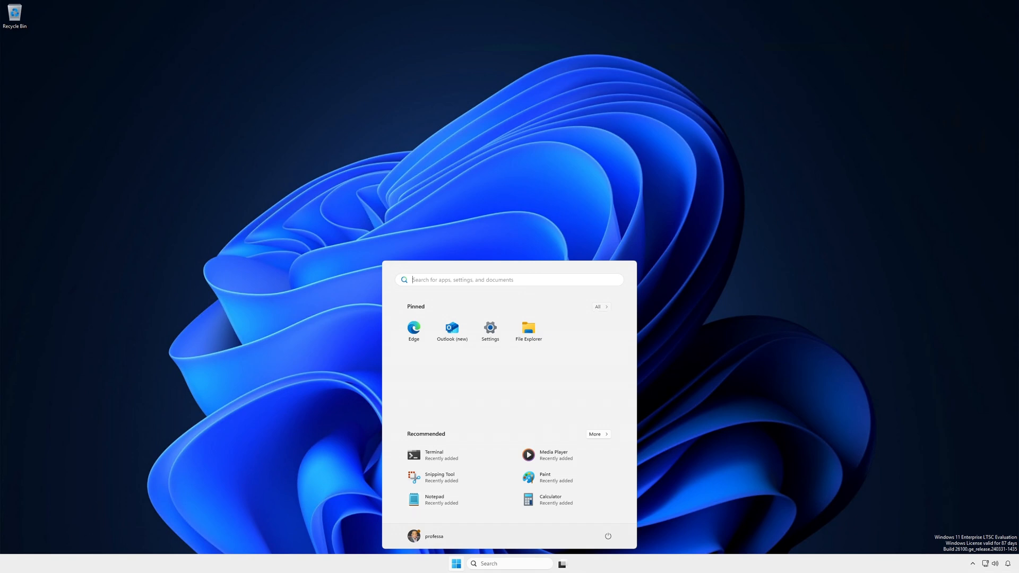
Step: Show the Start menu with pinned apps in the sandbox, then in the LTSC-hosted sandbox
{"action": "left_click", "coordinate": [598, 306]}
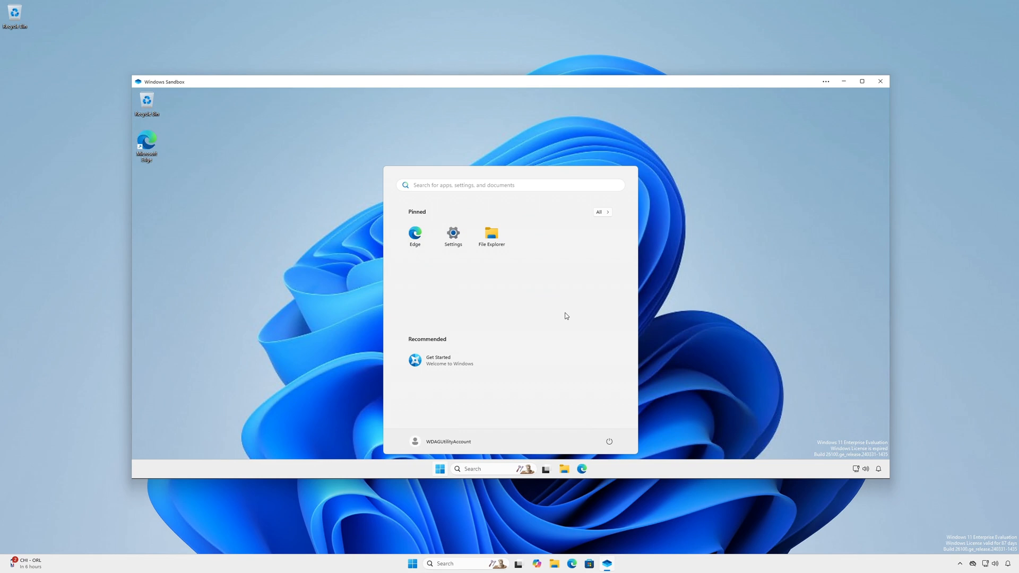
{"action": "left_click", "coordinate": [599, 212]}
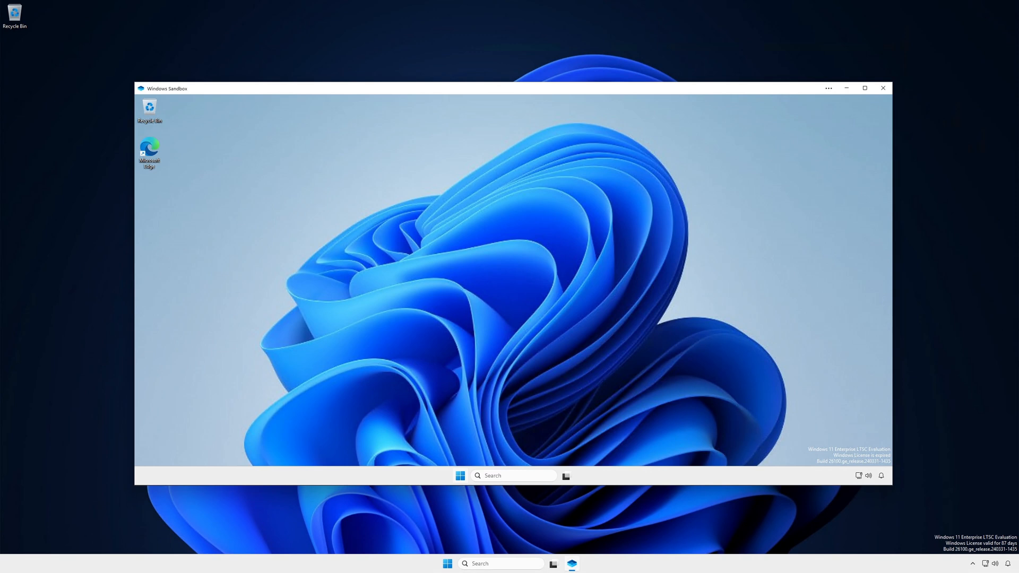
{"action": "left_click", "coordinate": [459, 475]}
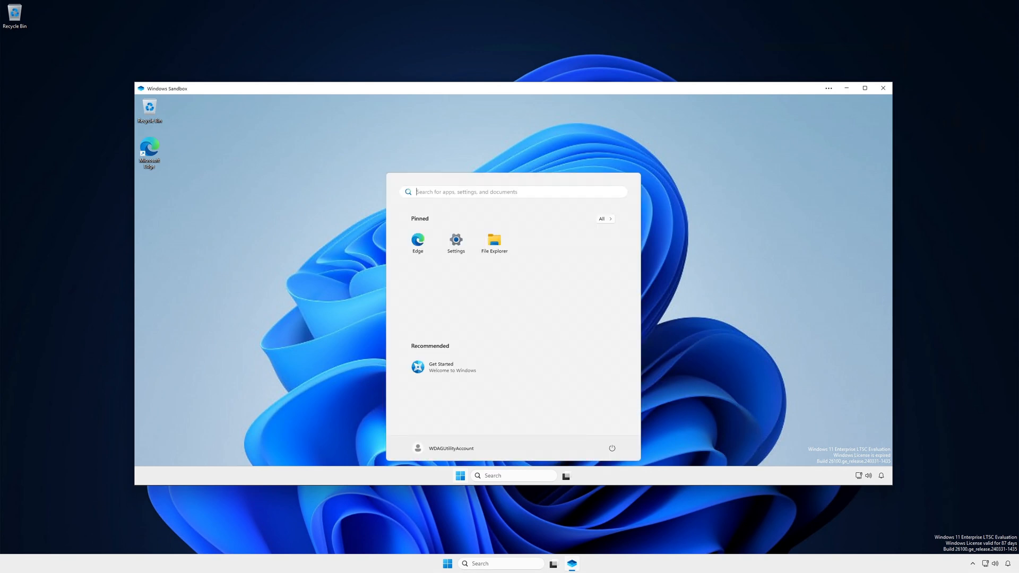